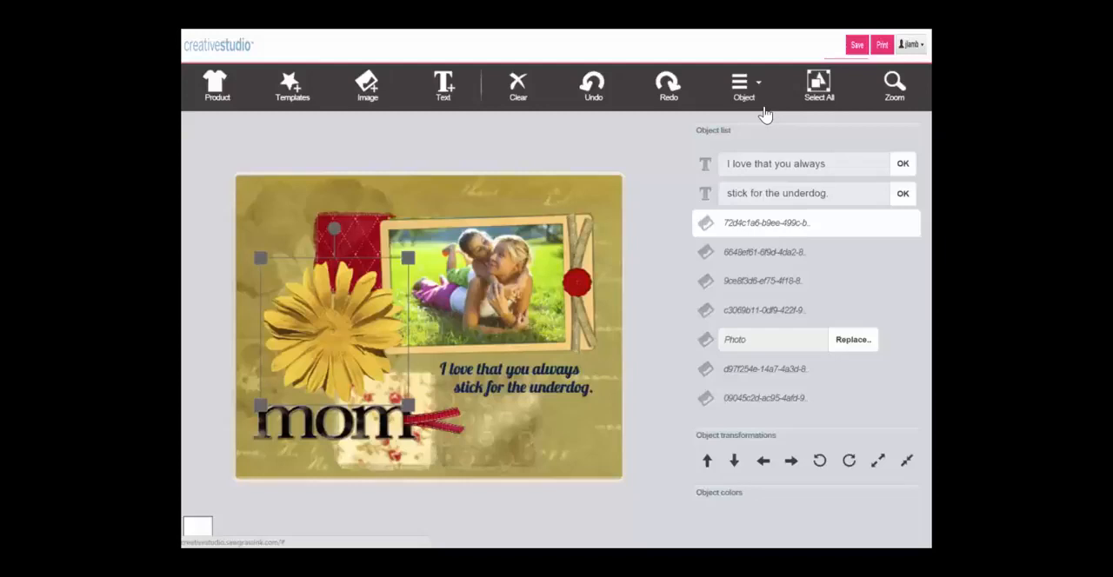
mouse_move(632, 171)
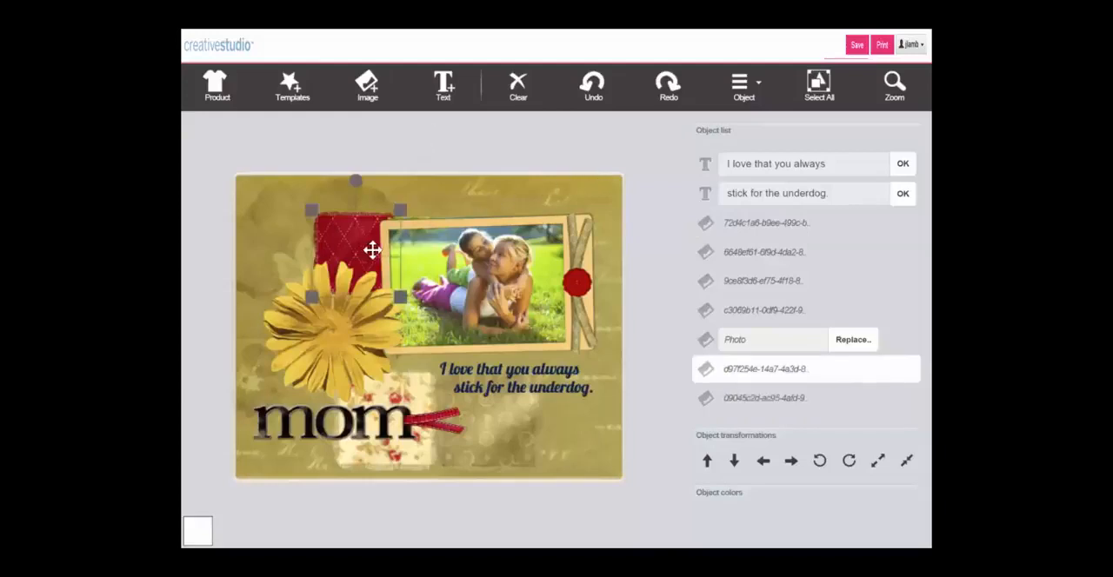
- Select the design piece and nudge the 'mom' word art down two increments
left_click(763, 309)
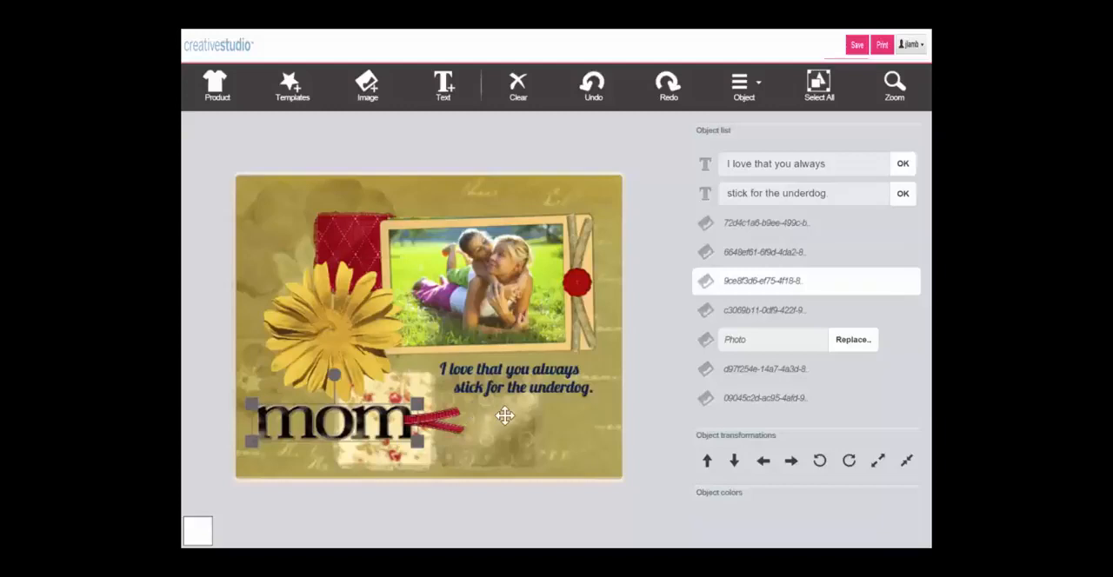
mouse_move(483, 403)
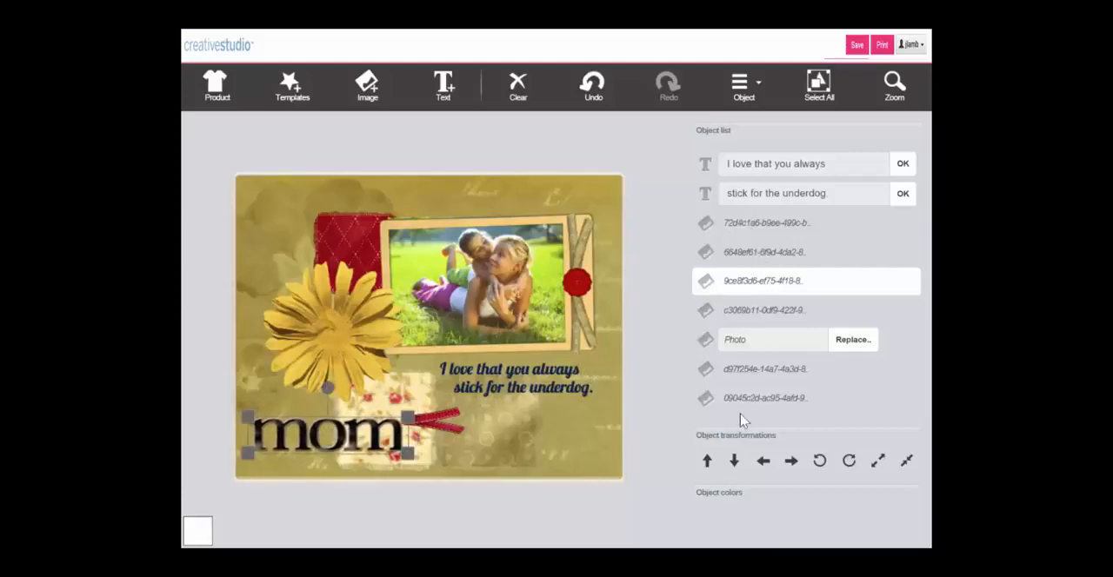
left_click(733, 461)
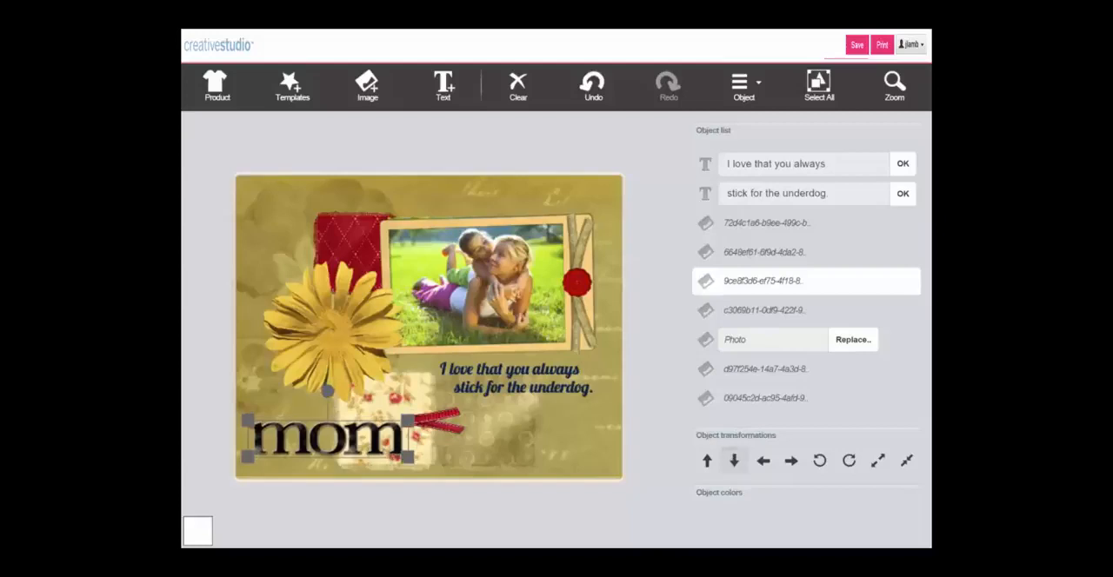
left_click(763, 461)
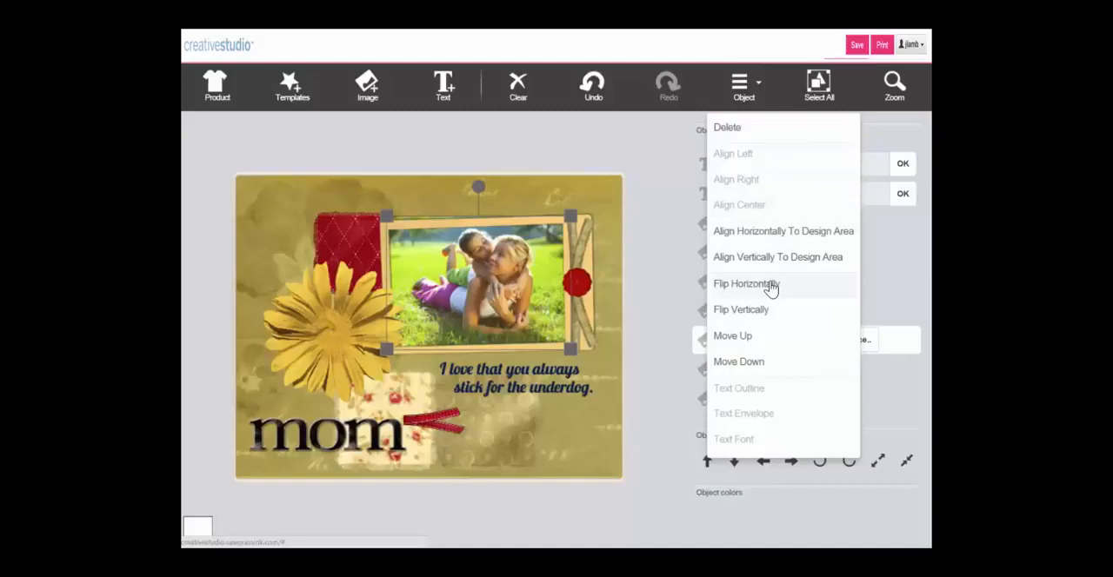
- Flip the family photo and back, then centre the yellow flower horizontally and vertically
left_click(745, 283)
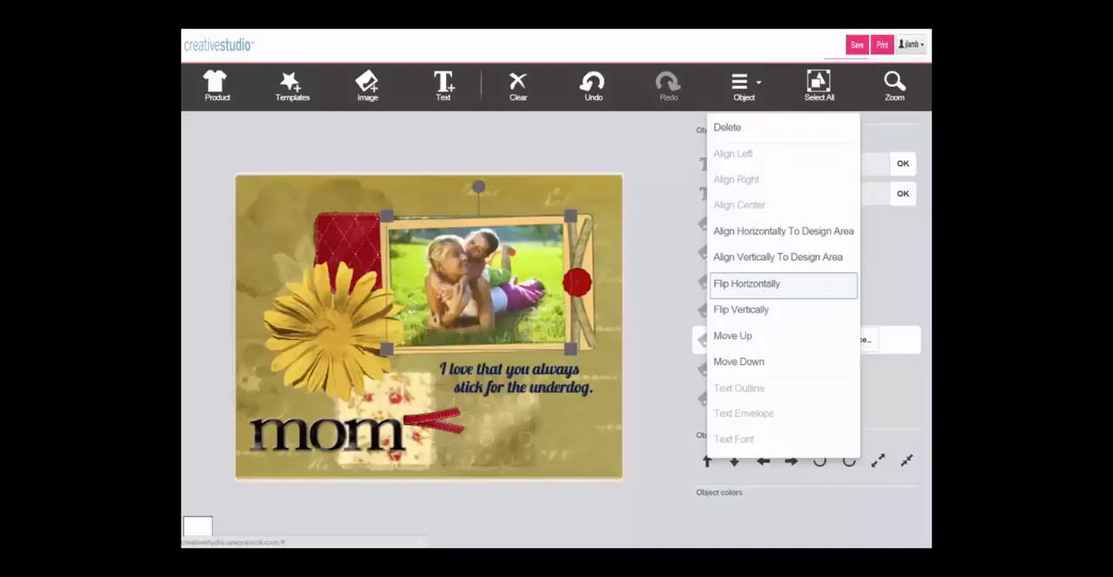
left_click(746, 283)
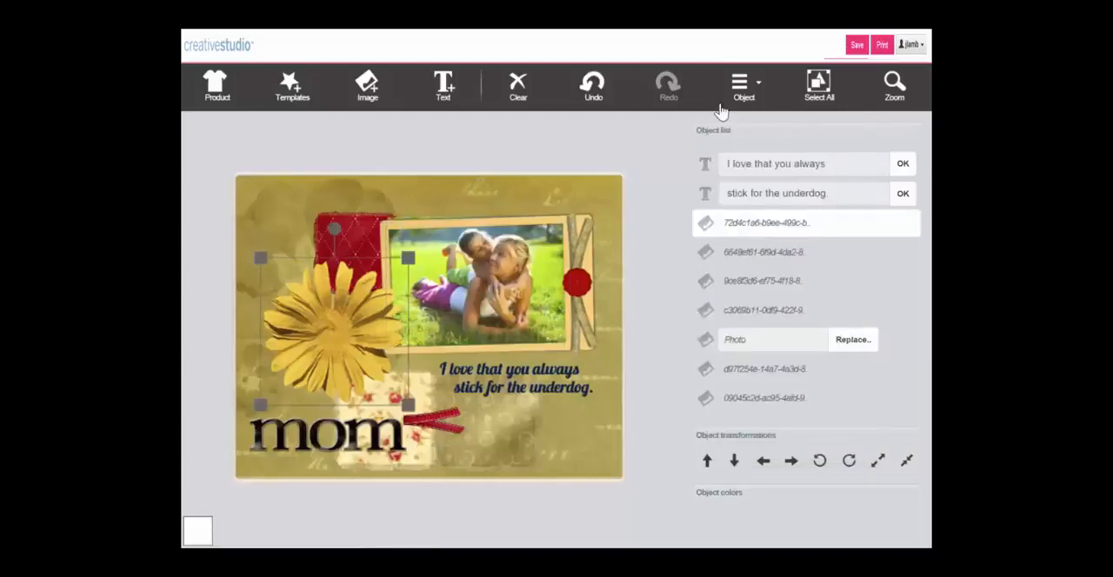
left_click(743, 85)
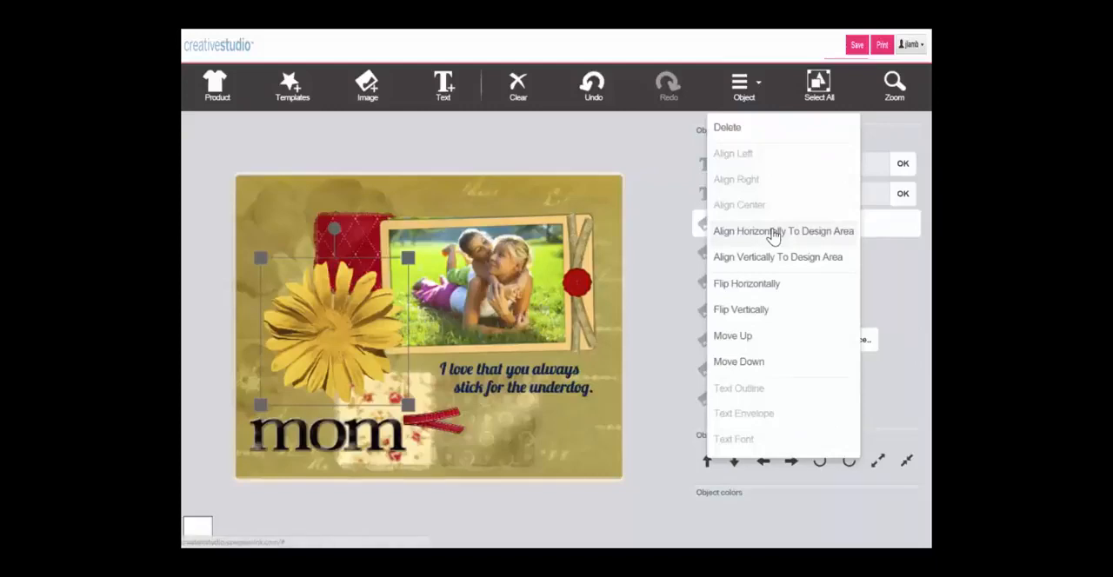
left_click(784, 230)
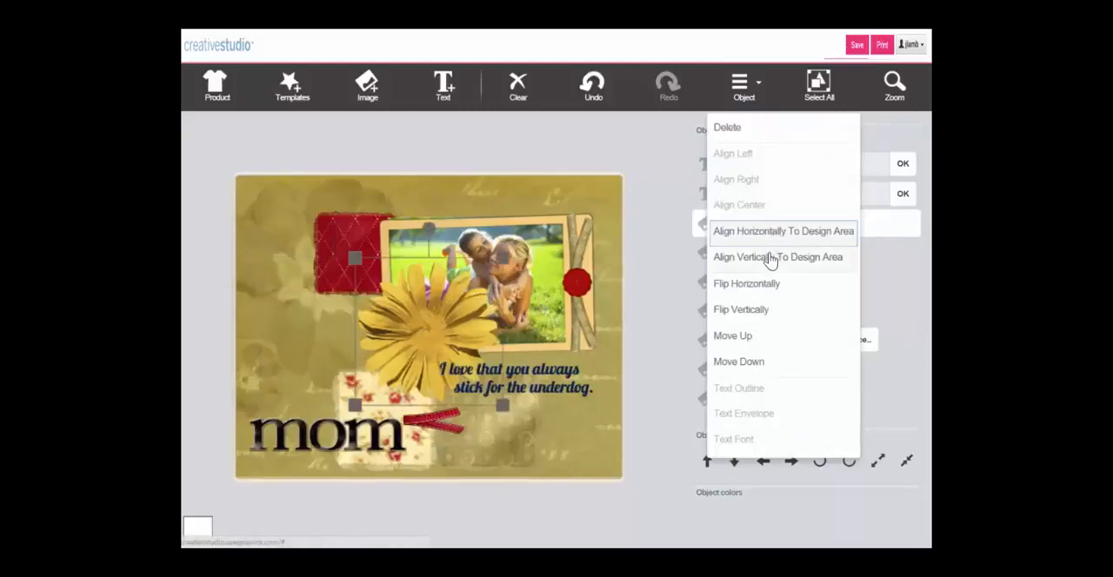
left_click(776, 256)
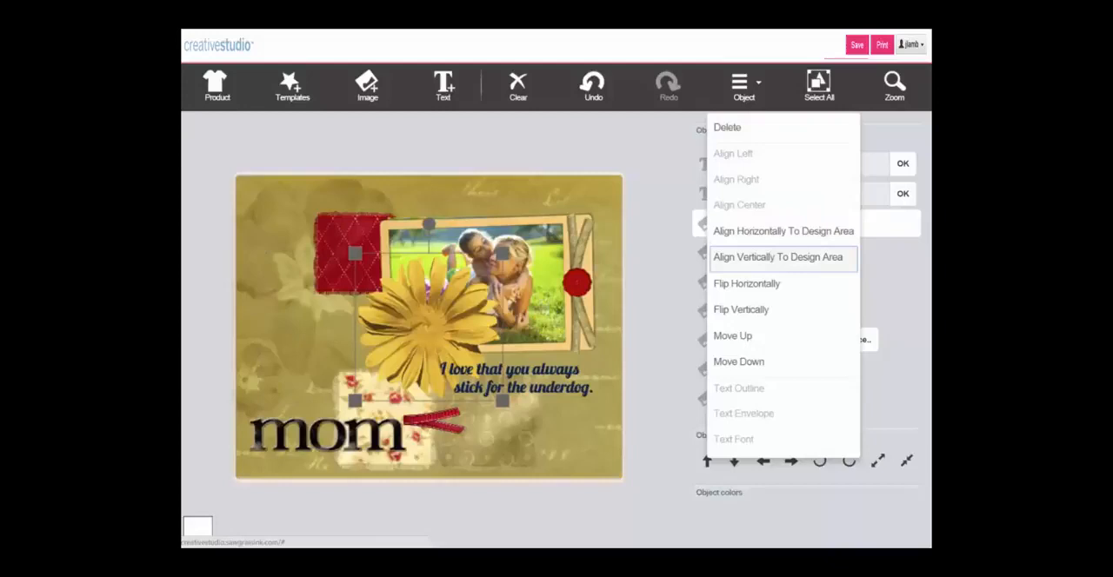
mouse_move(733, 339)
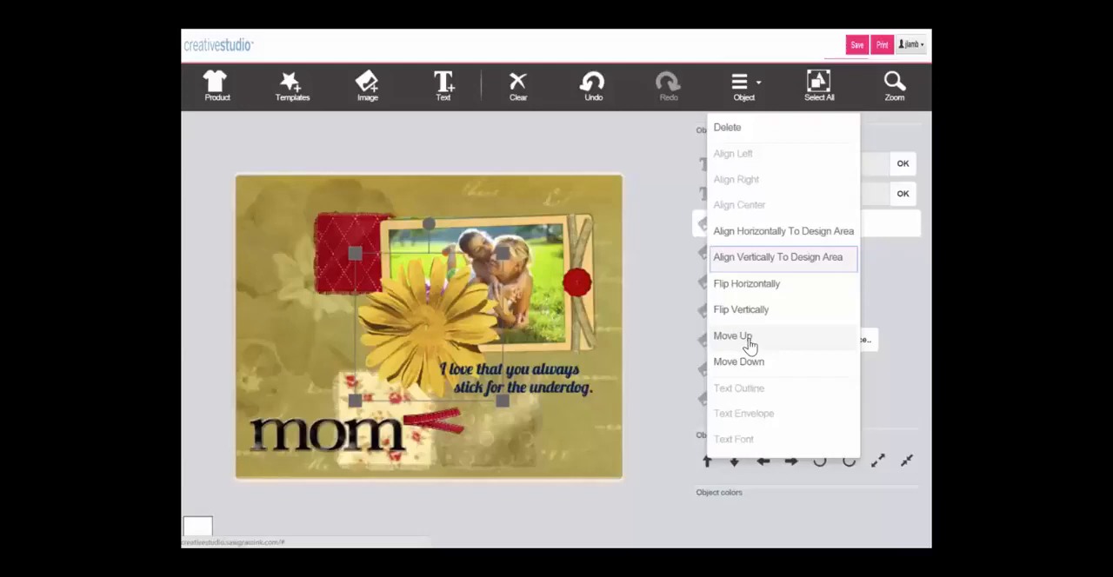
mouse_move(739, 362)
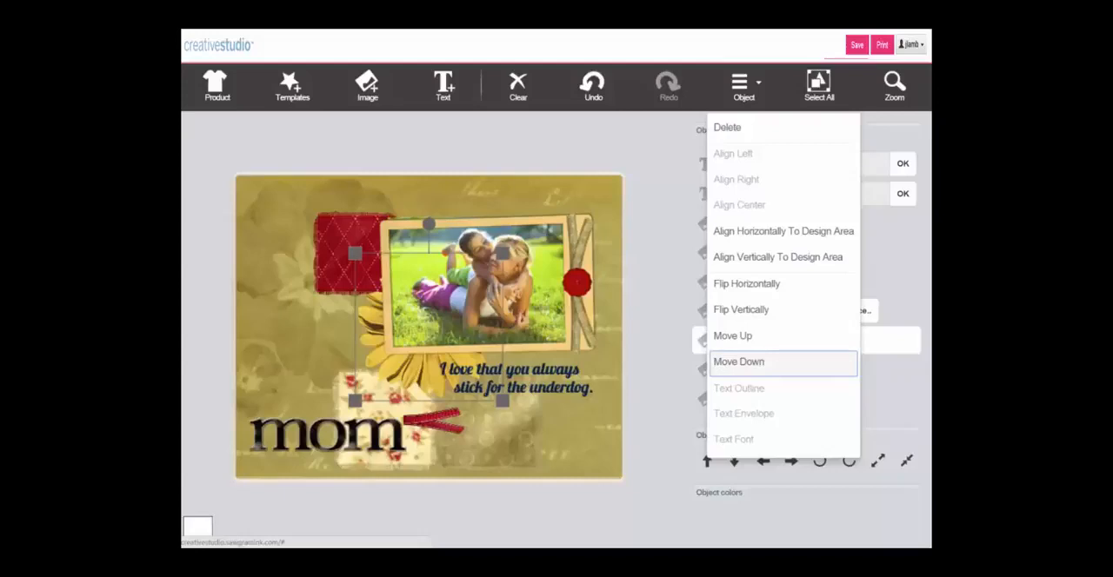
mouse_move(746, 366)
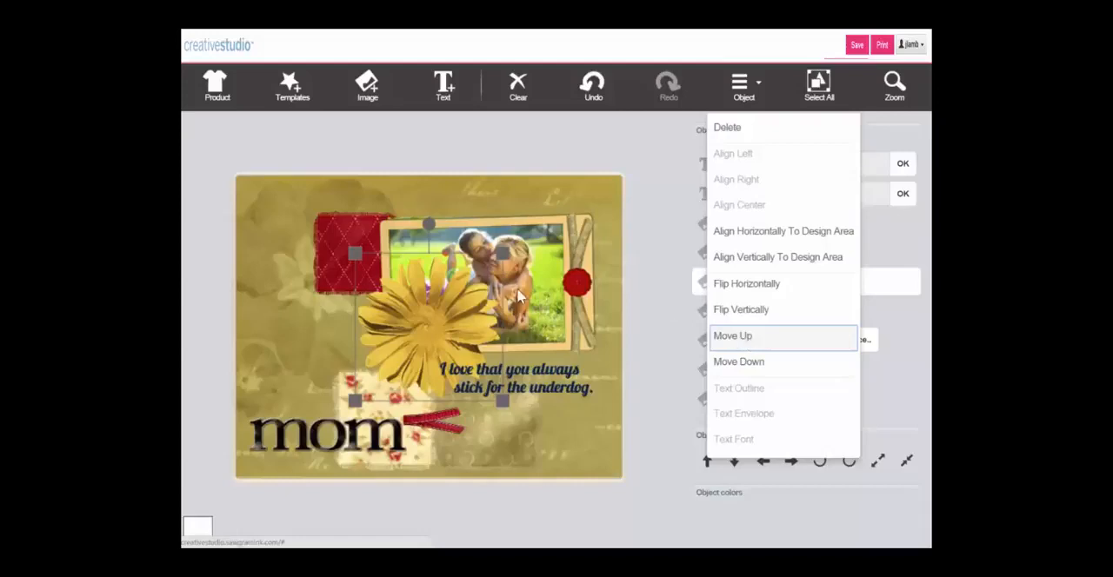
left_click(732, 335)
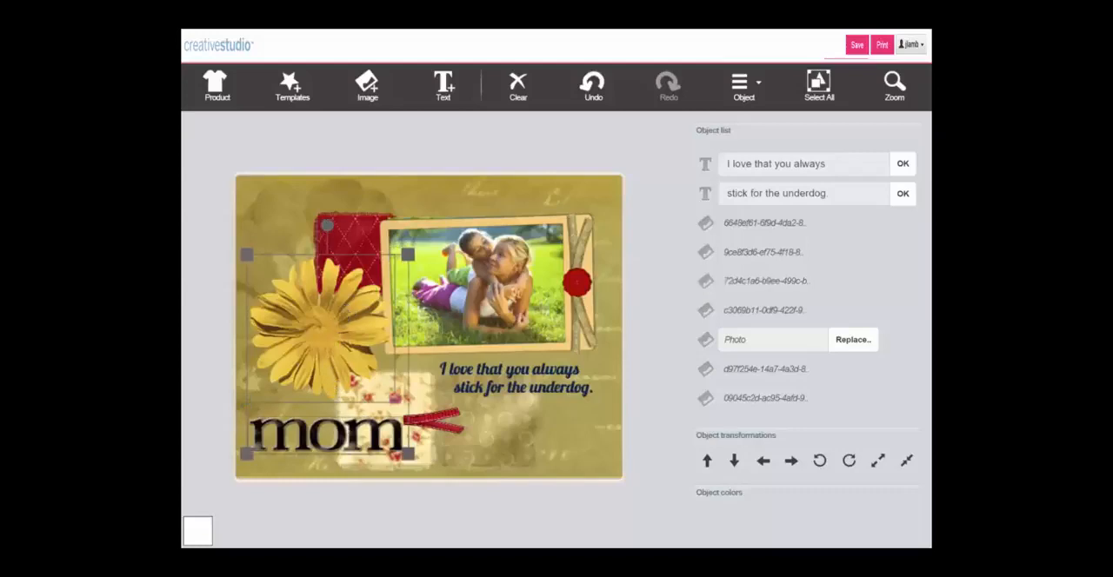
mouse_move(432, 200)
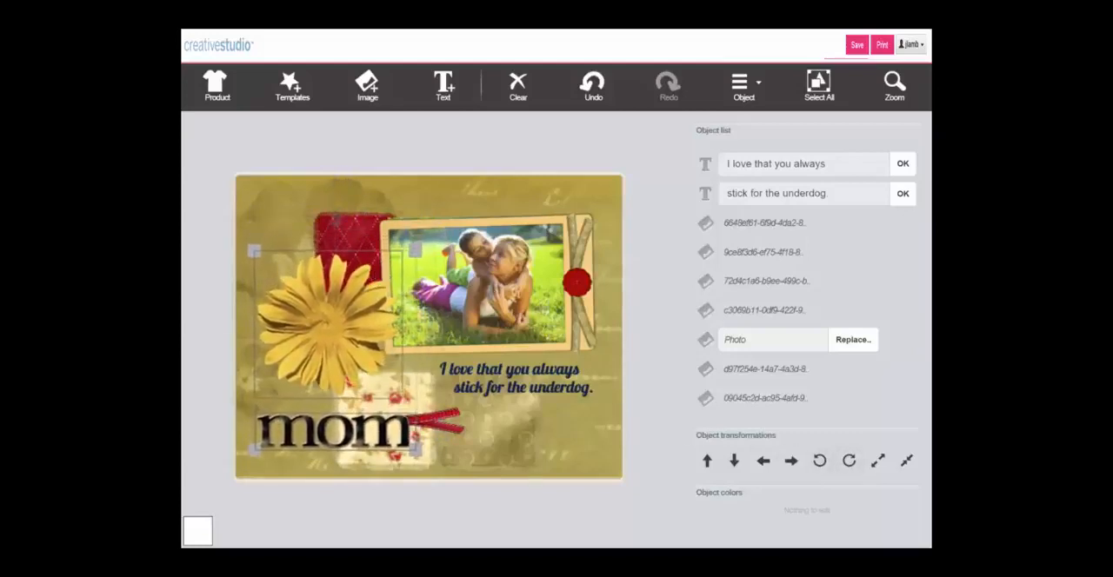
- Align the flower and 'mom' lettering left, right, then centred on each other
left_click(743, 84)
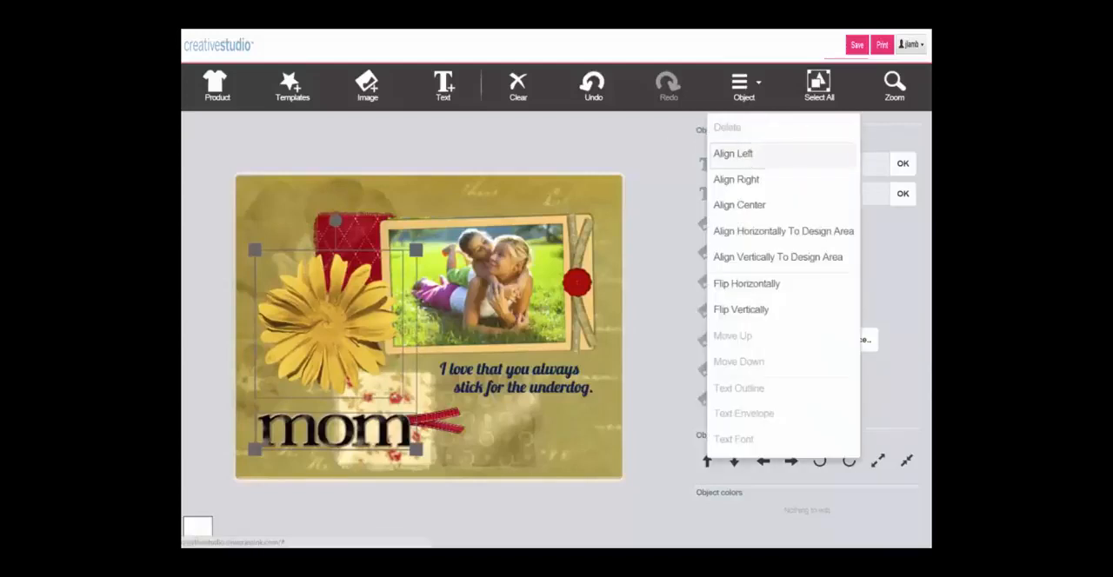
left_click(736, 179)
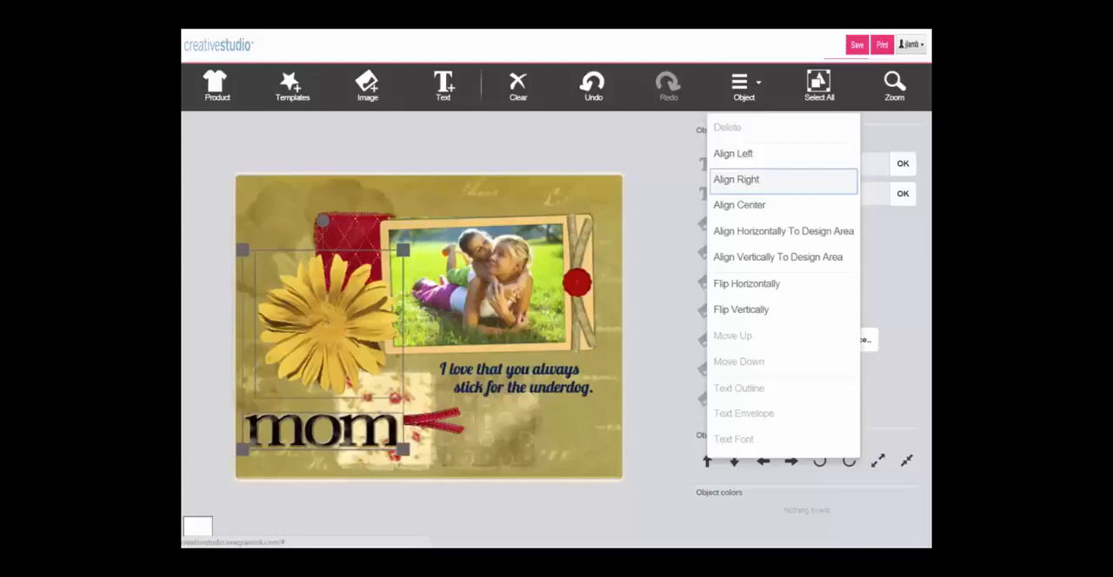
left_click(739, 205)
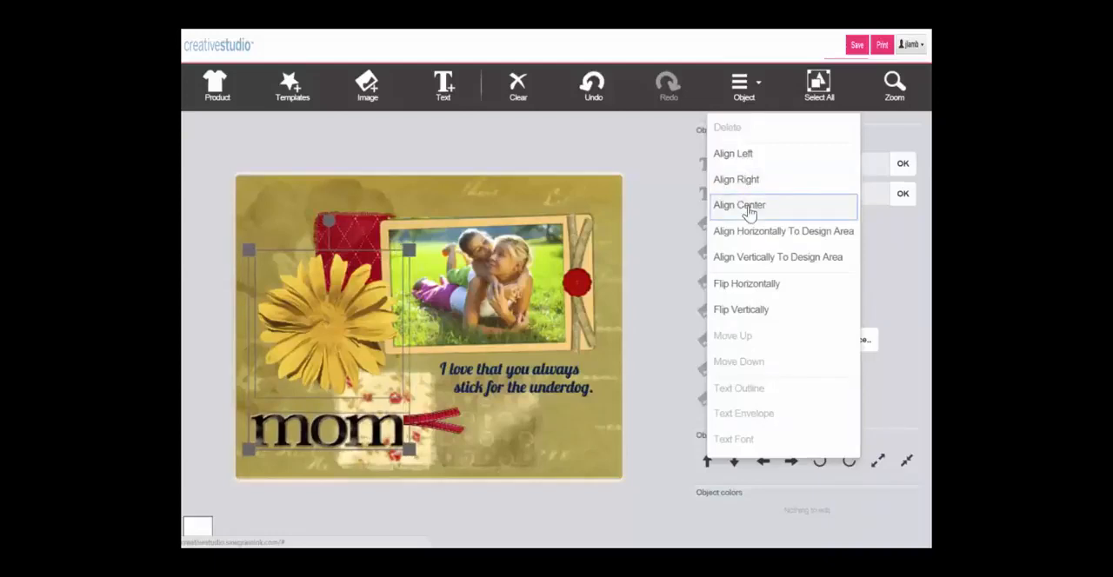
left_click(739, 204)
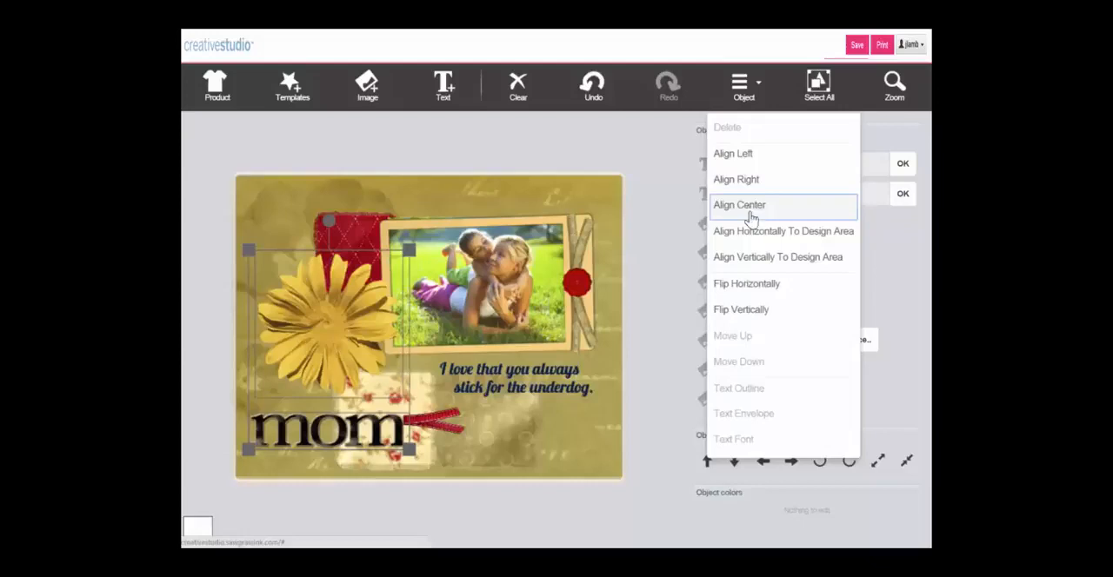
- Mirror the flower-and-mom cluster horizontally and centre it on the design area
left_click(745, 283)
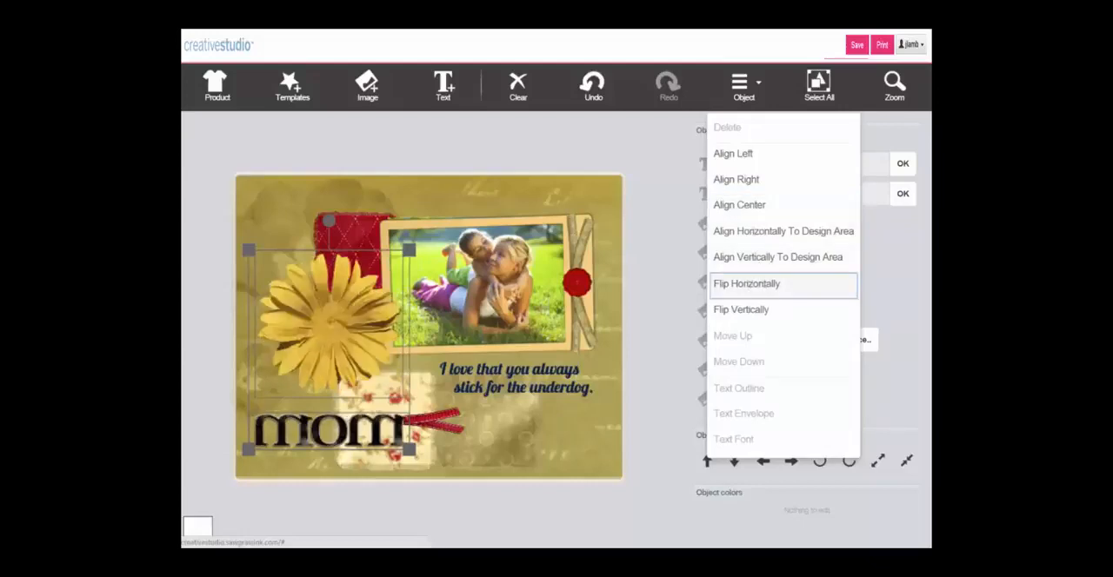
left_click(741, 309)
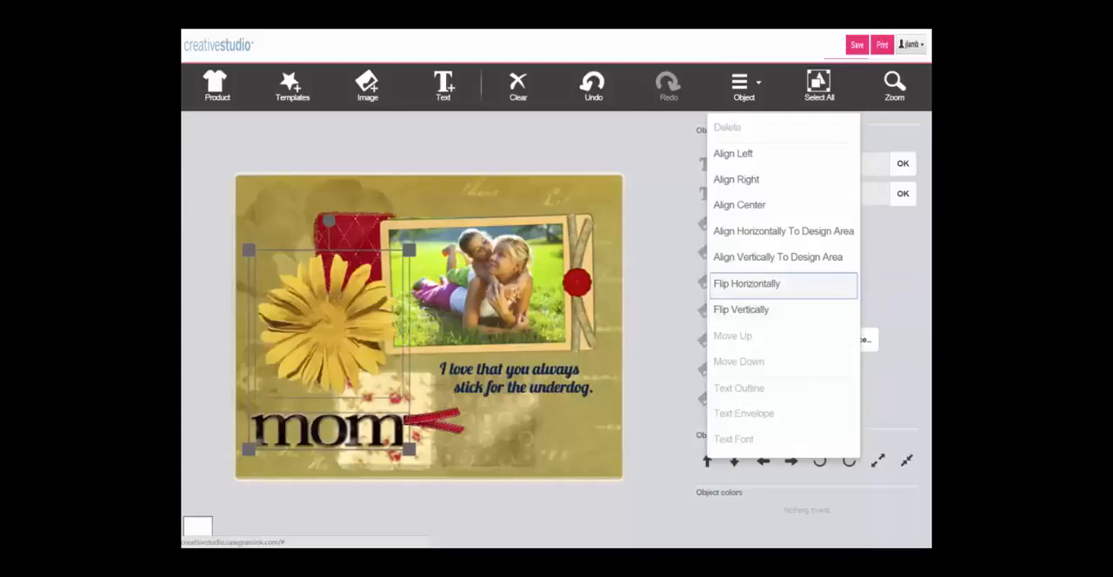
mouse_move(761, 234)
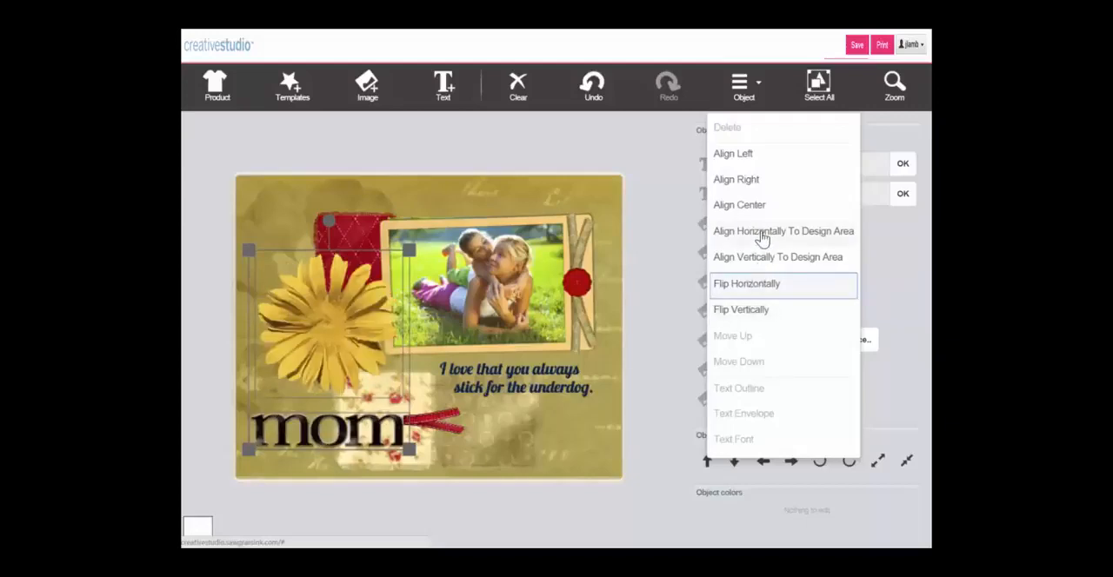
left_click(783, 230)
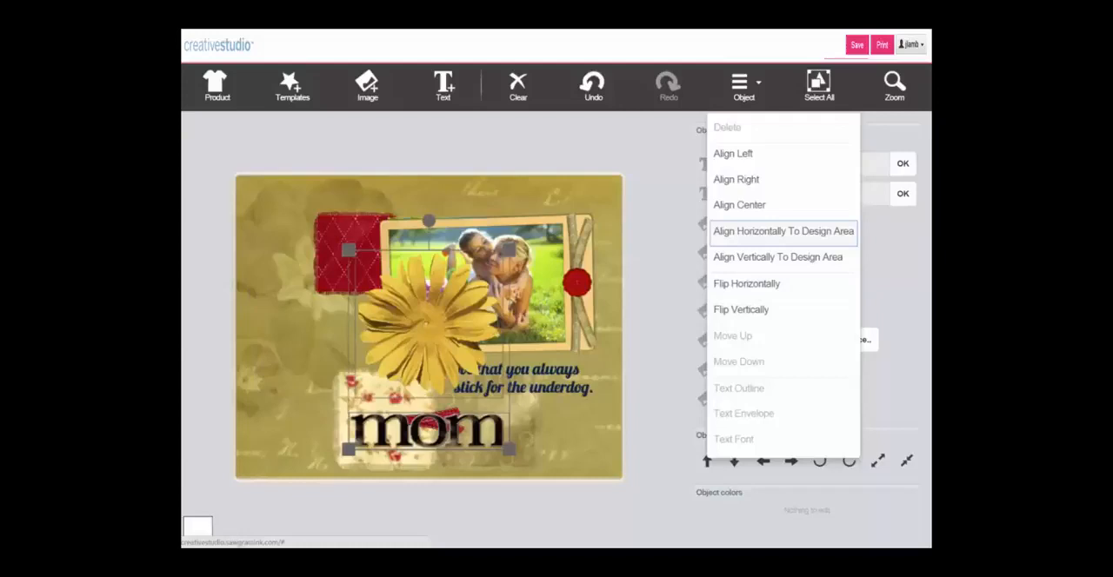
left_click(778, 256)
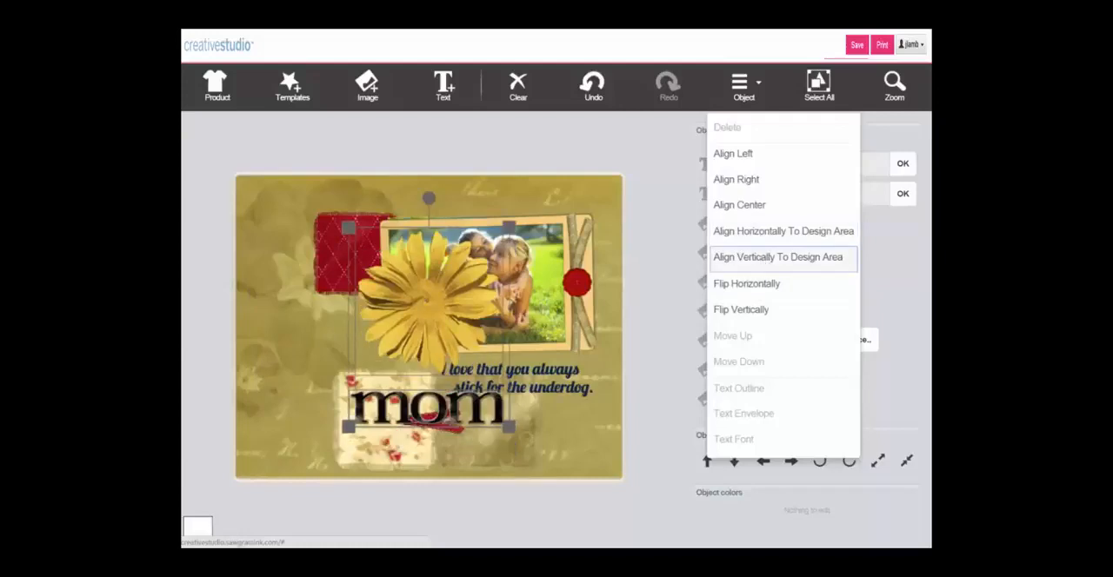
mouse_move(439, 267)
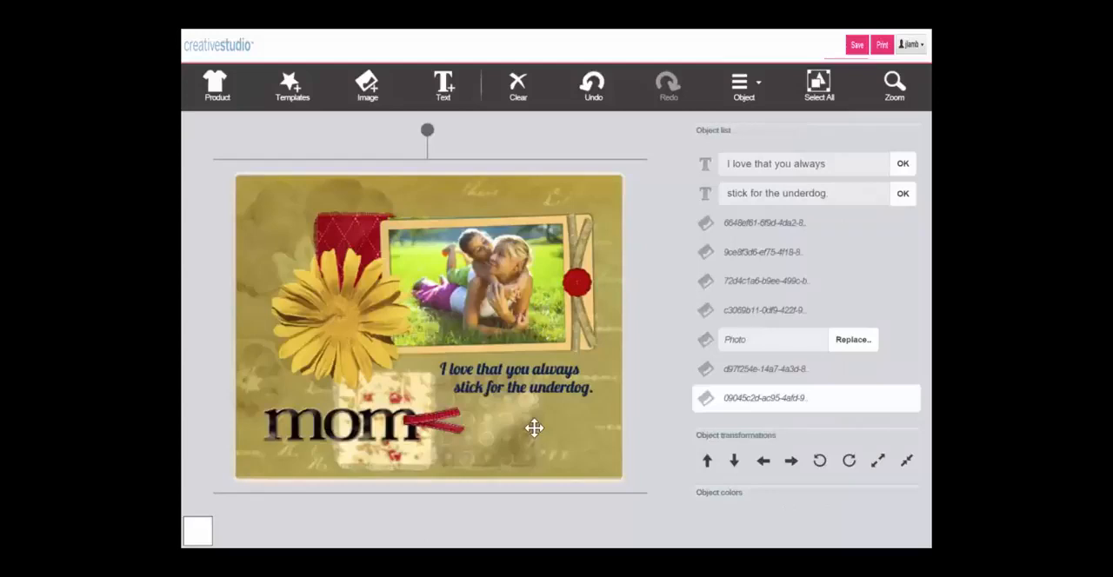
mouse_move(529, 403)
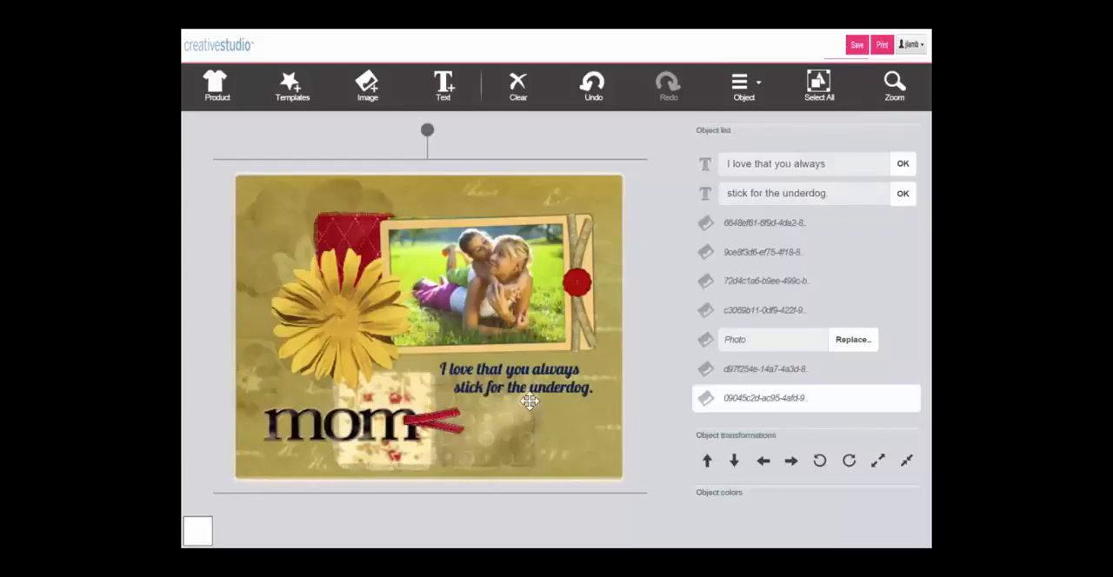
- Recolour both caption lines from navy to red using the Object colors swatch
left_click(522, 378)
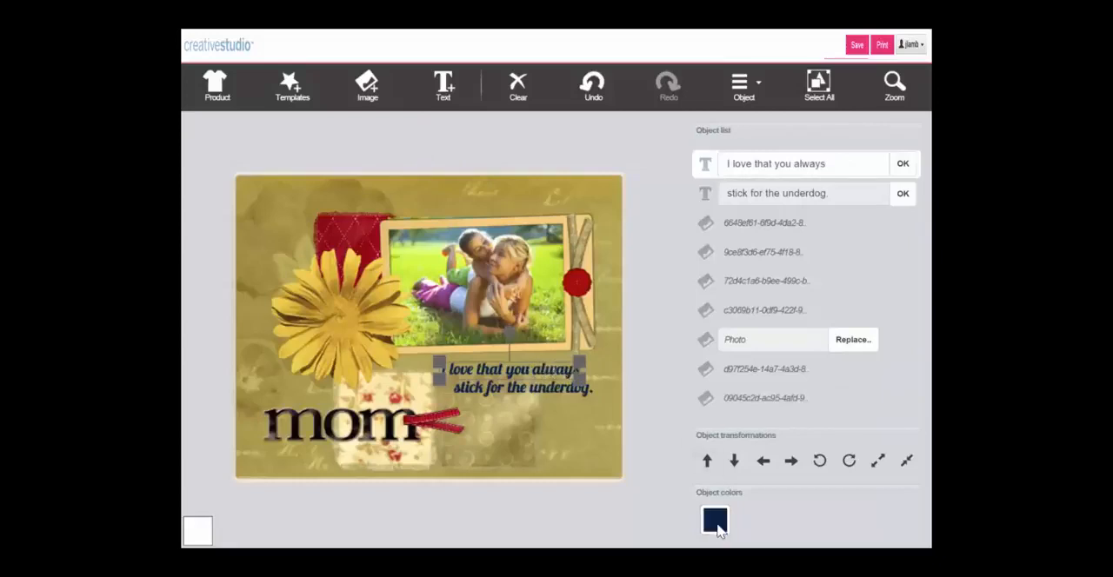
left_click(714, 520)
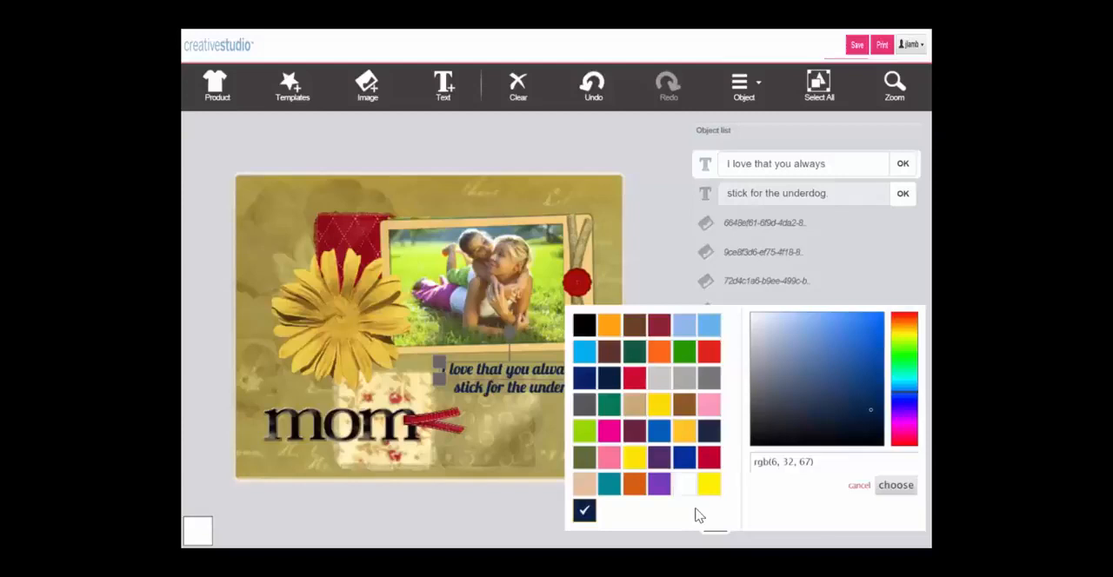
mouse_move(793, 432)
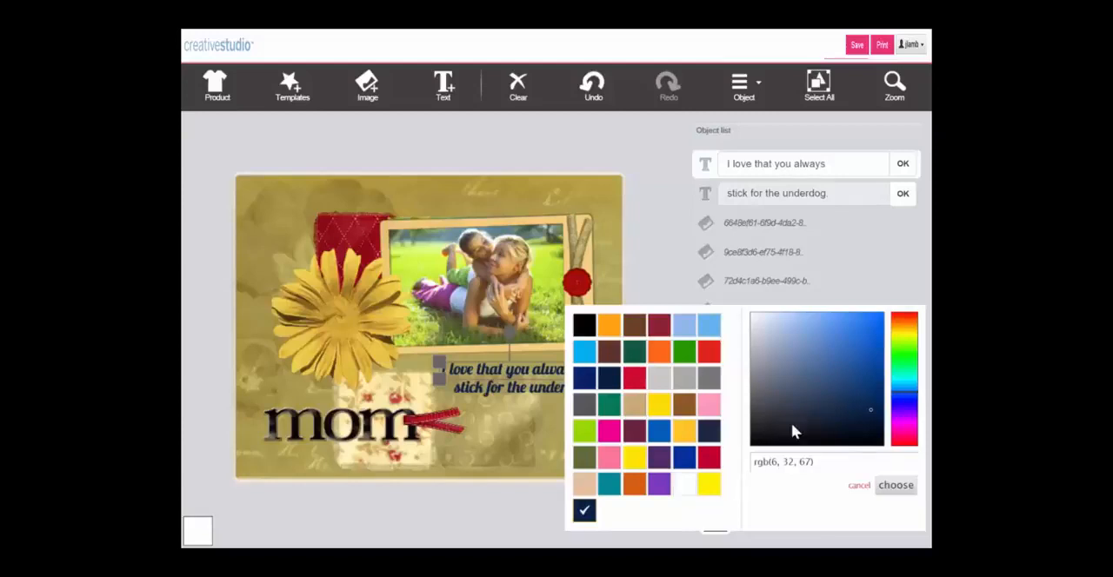
left_click(841, 393)
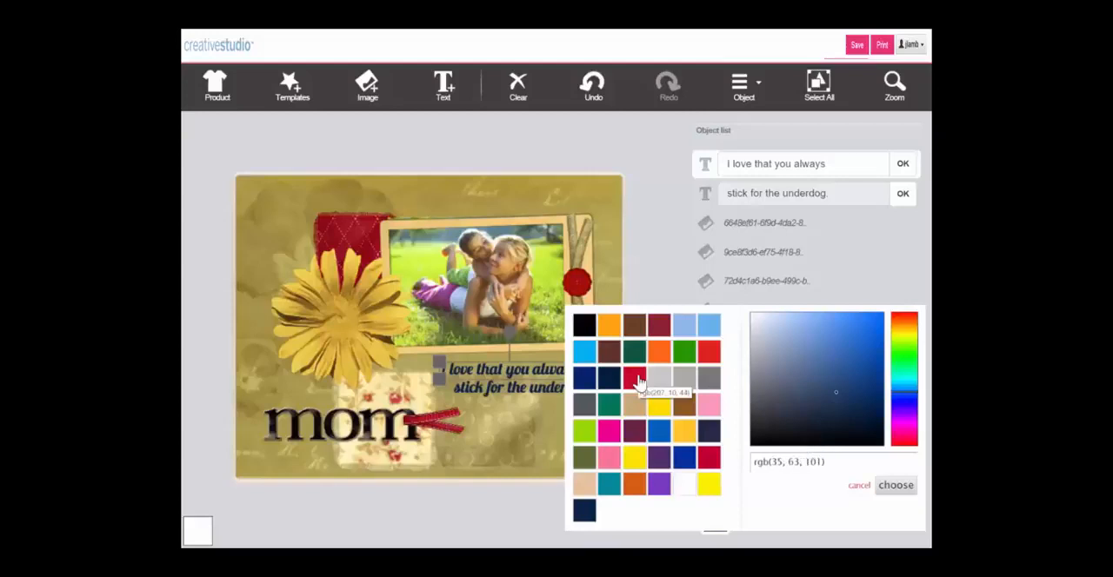
left_click(895, 485)
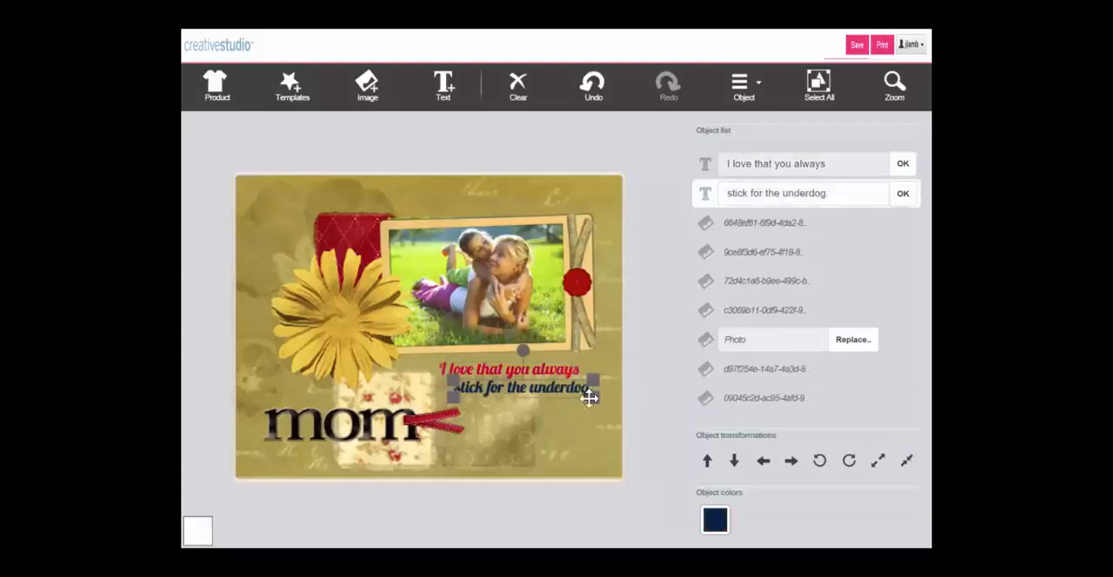
left_click(715, 520)
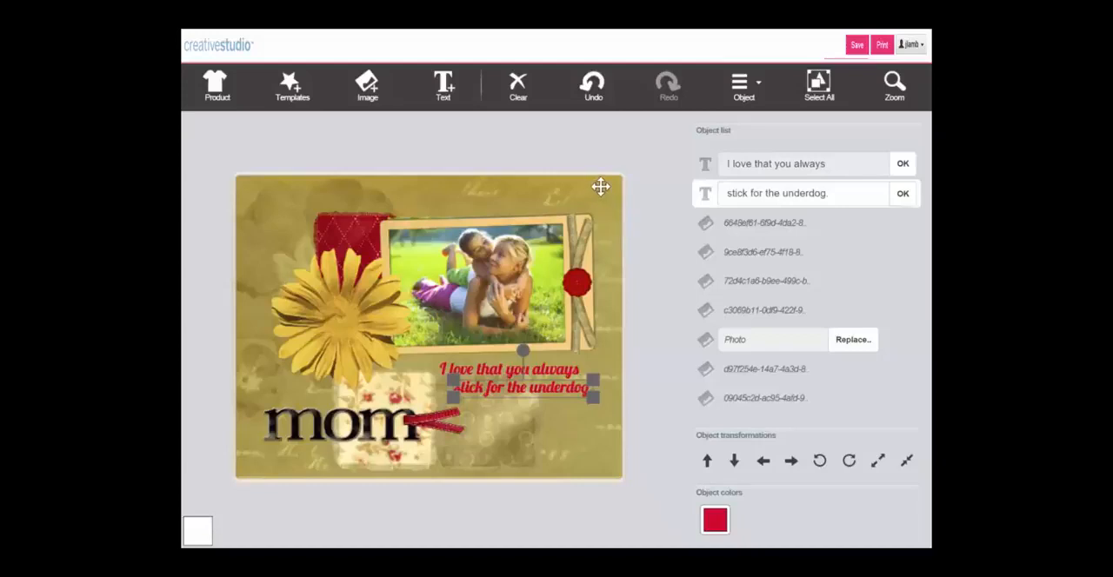
- Delete the 'stick for the underdog.' line, then clear and confirm wiping the design
left_click(744, 84)
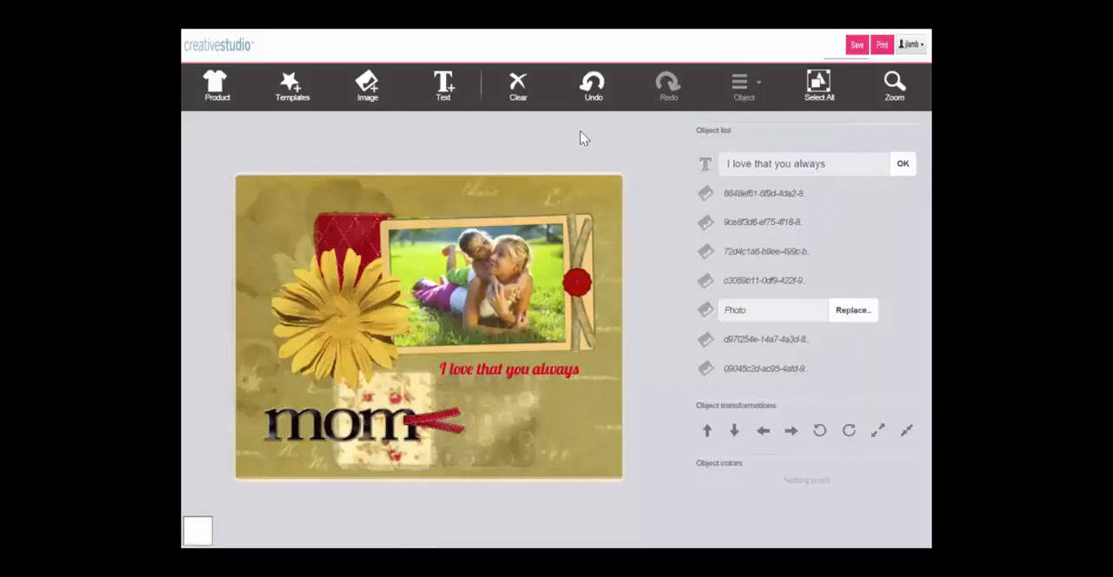
mouse_move(518, 85)
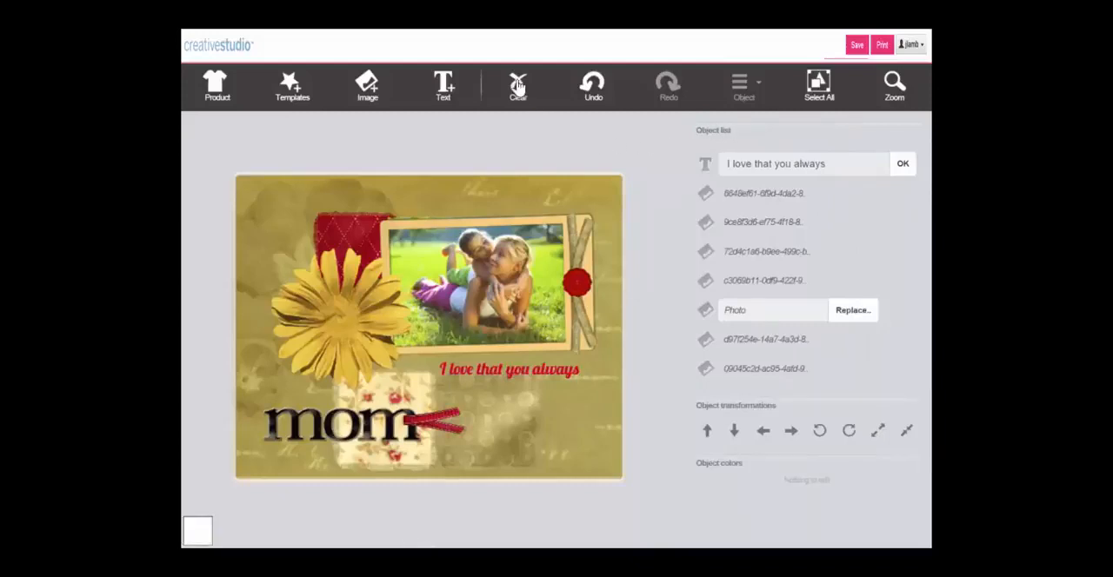
left_click(519, 84)
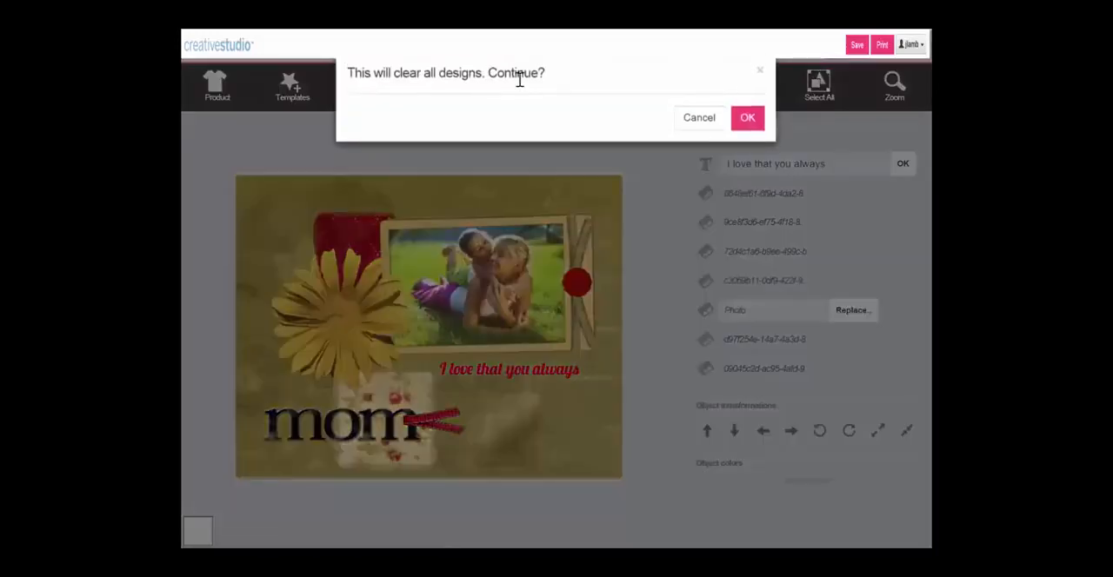
left_click(746, 117)
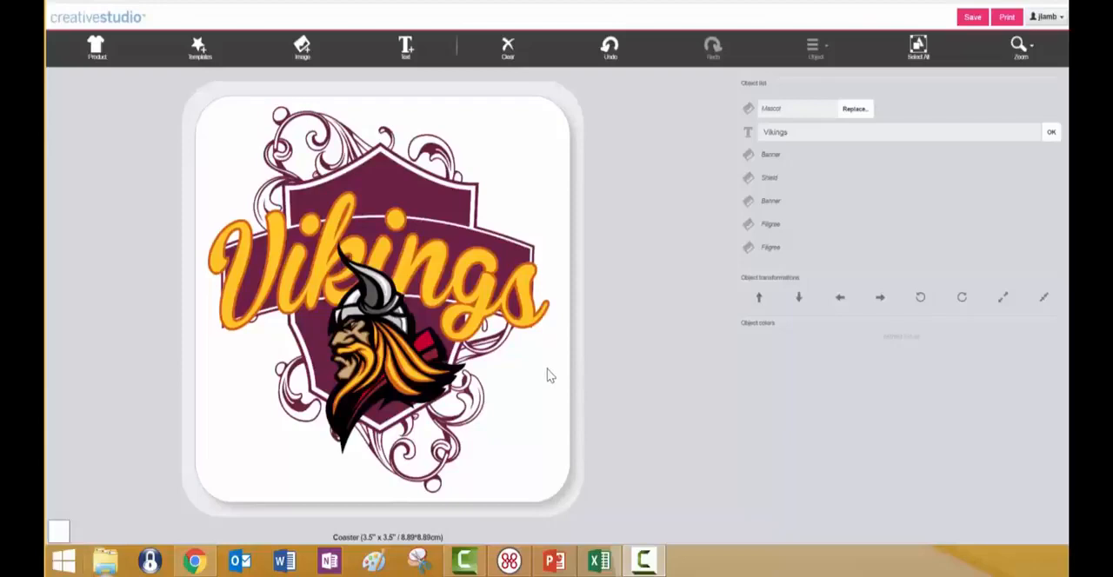
mouse_move(563, 337)
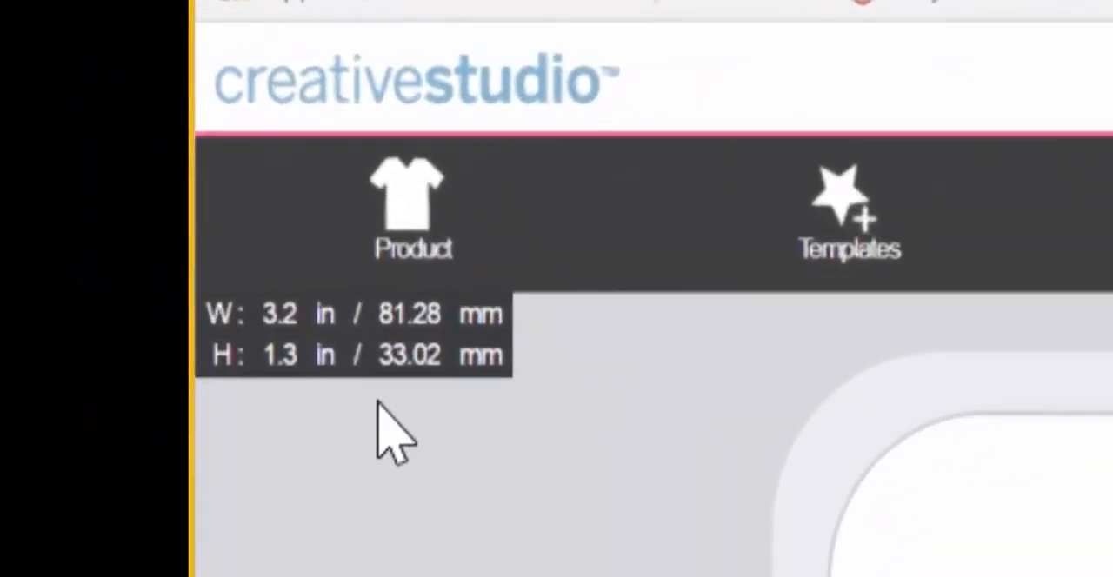
mouse_move(326, 382)
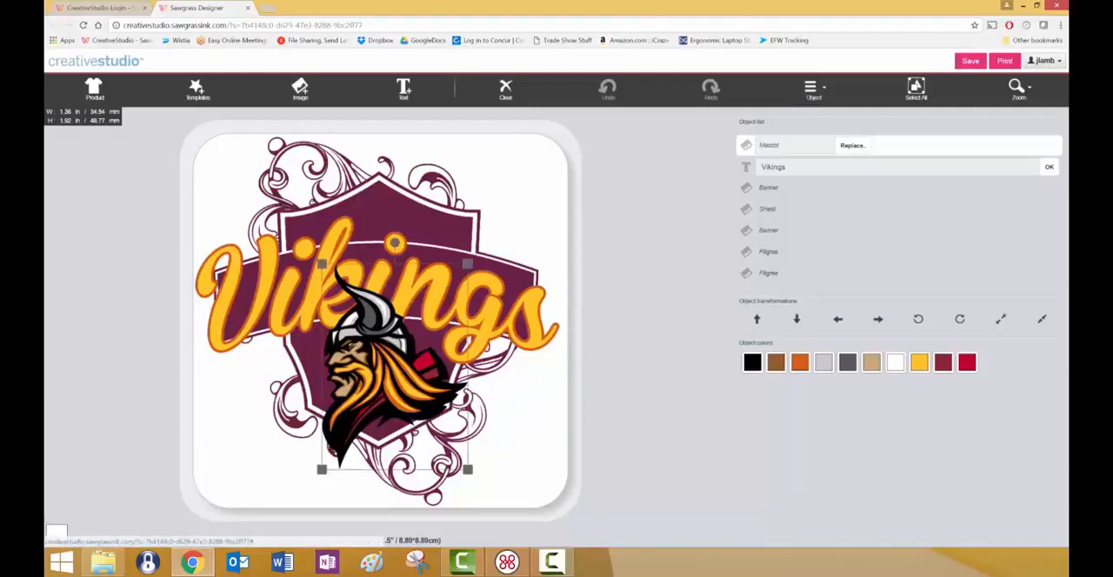
- Open the Object dropdown for the Viking mascot graphic
left_click(813, 88)
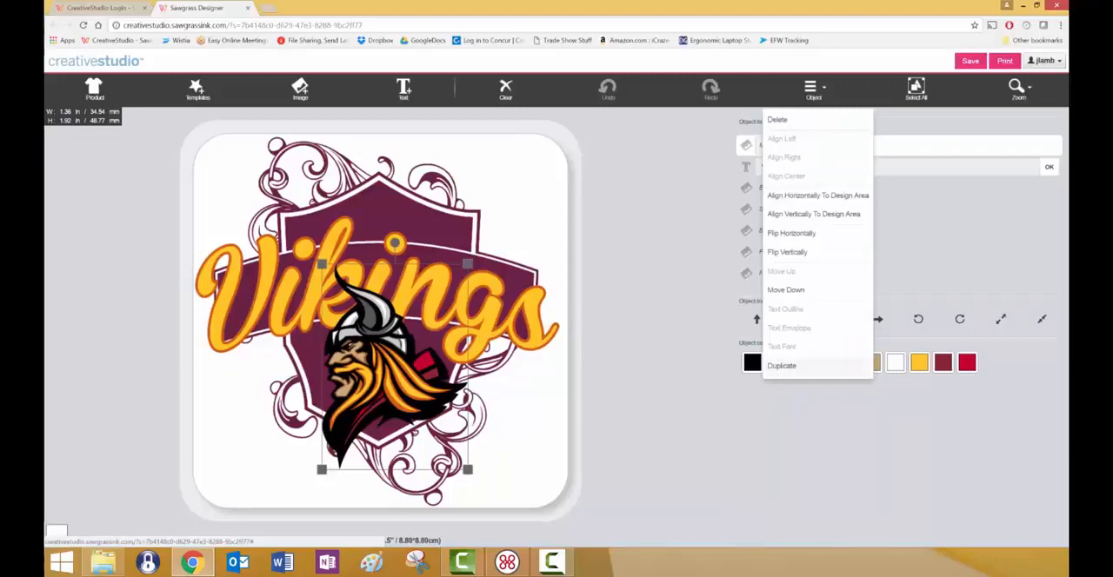